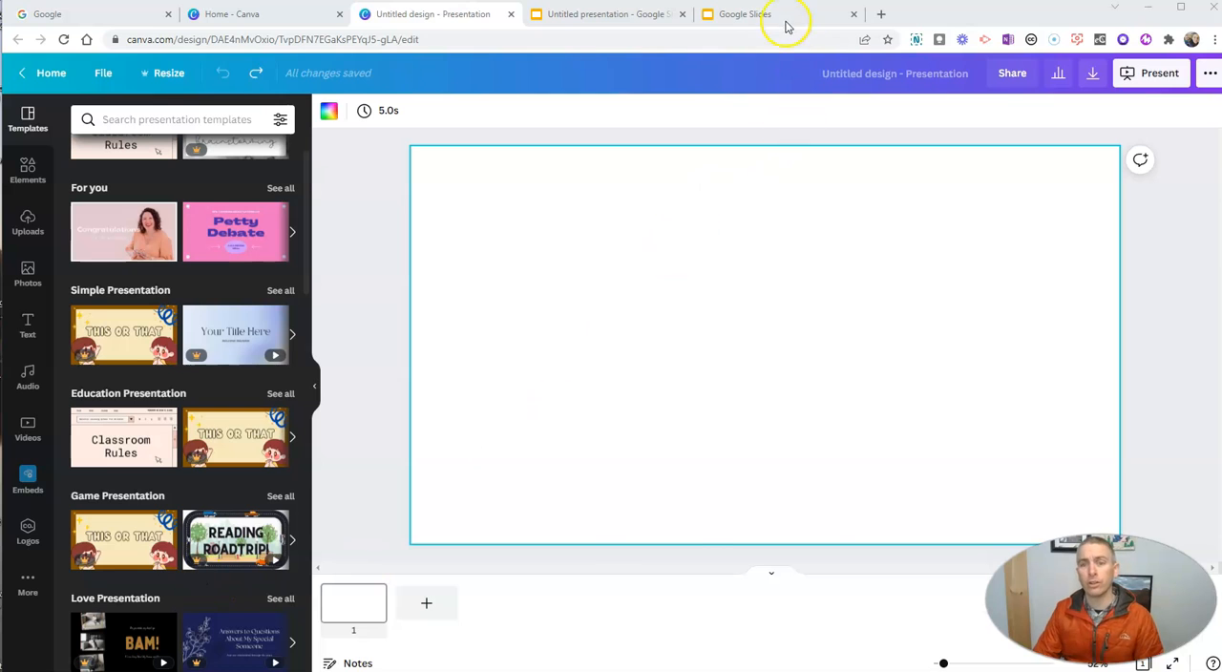
- Glance at Google Slides templates, then preview the 13-page Black Pink Classroom Rules template
left_click(754, 13)
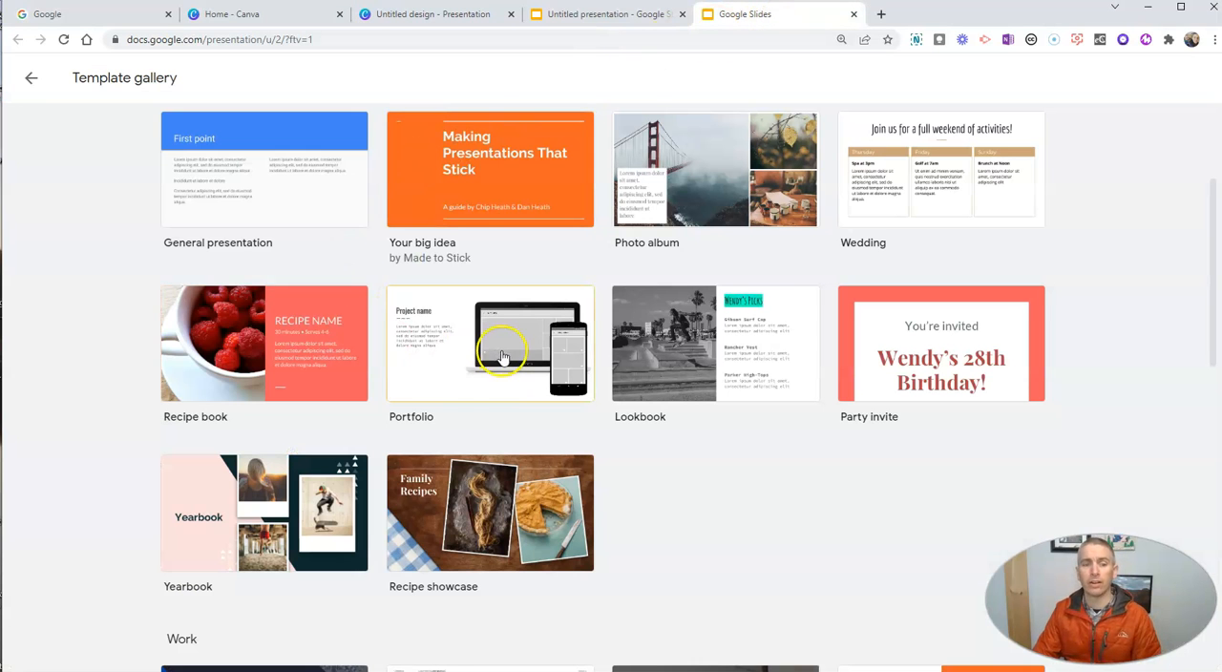
scroll("down", 3)
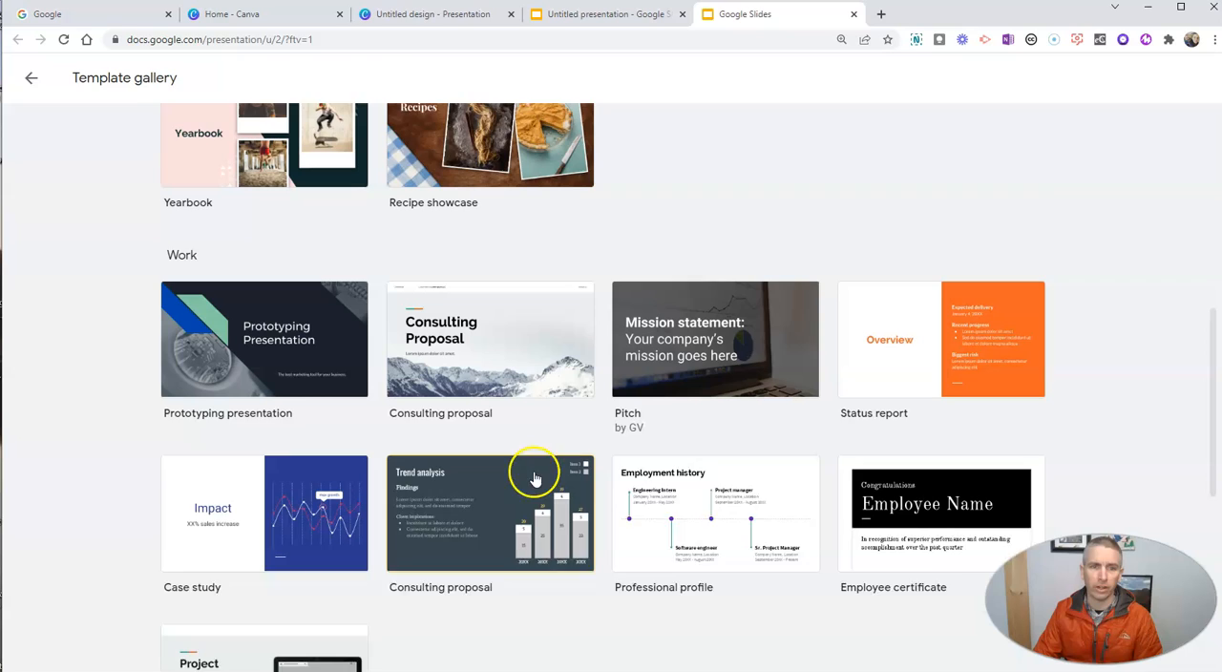
left_click(431, 14)
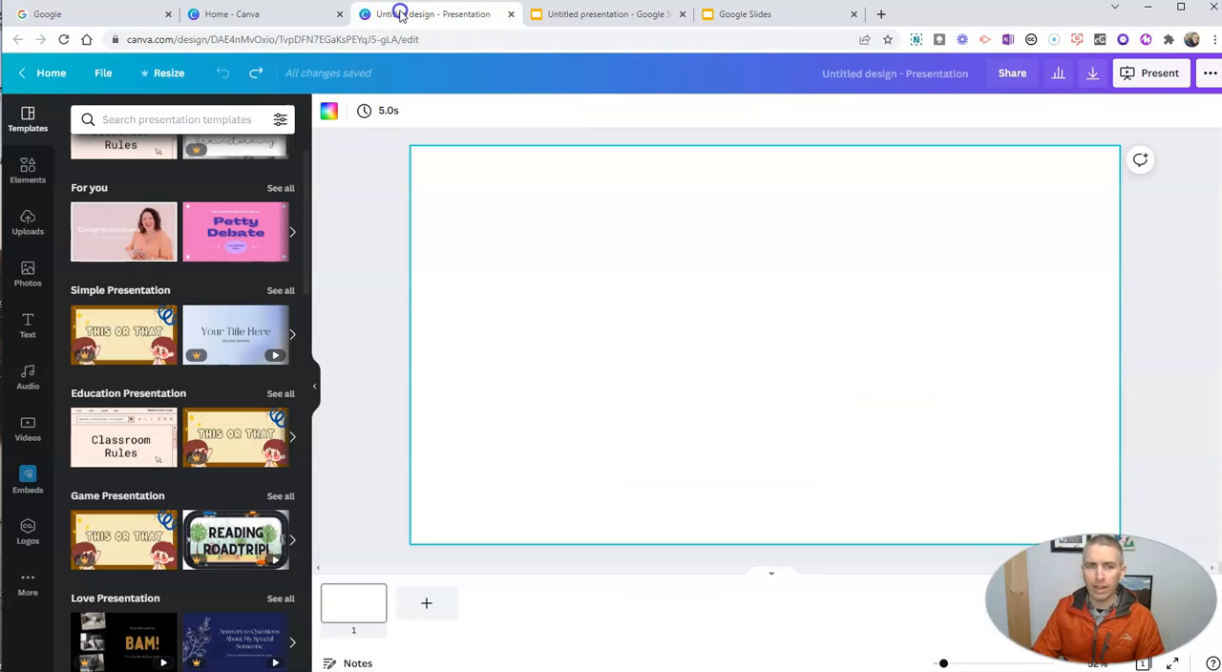
mouse_move(209, 322)
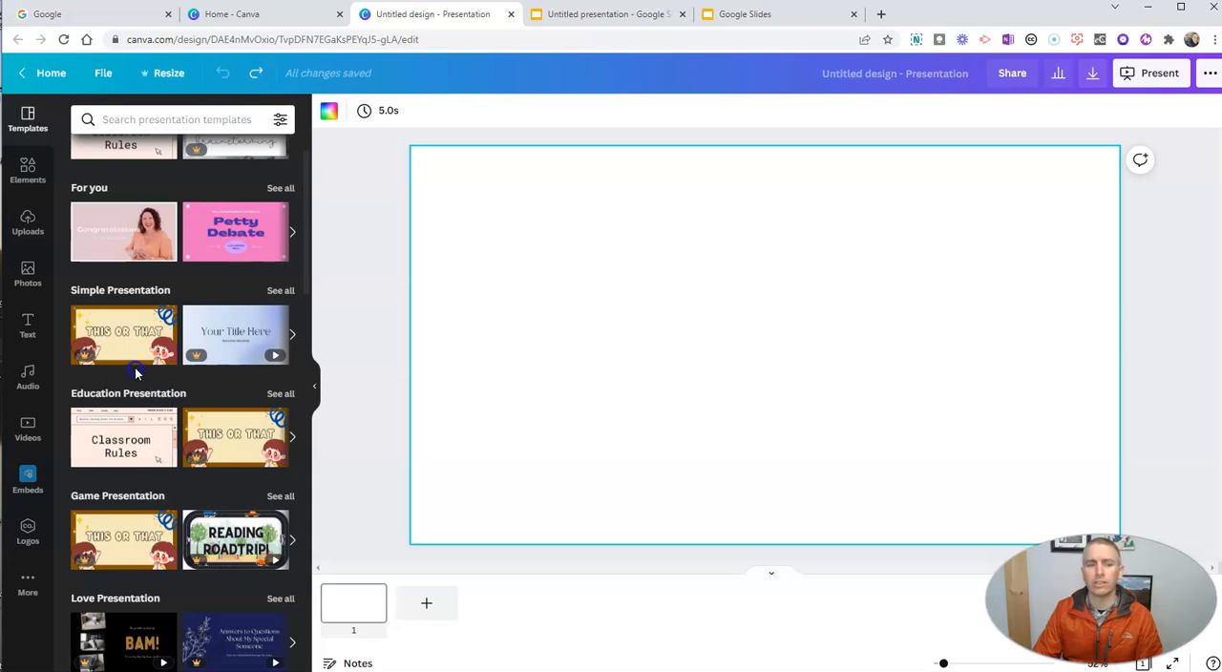
scroll("down", 3)
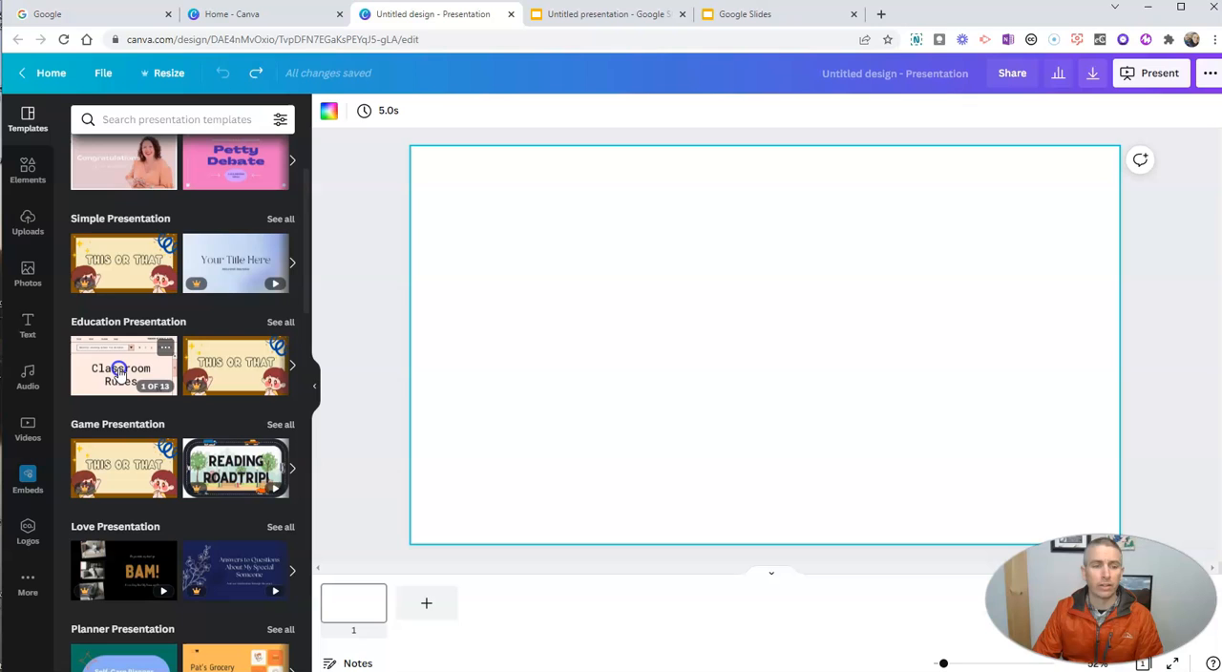
left_click(122, 365)
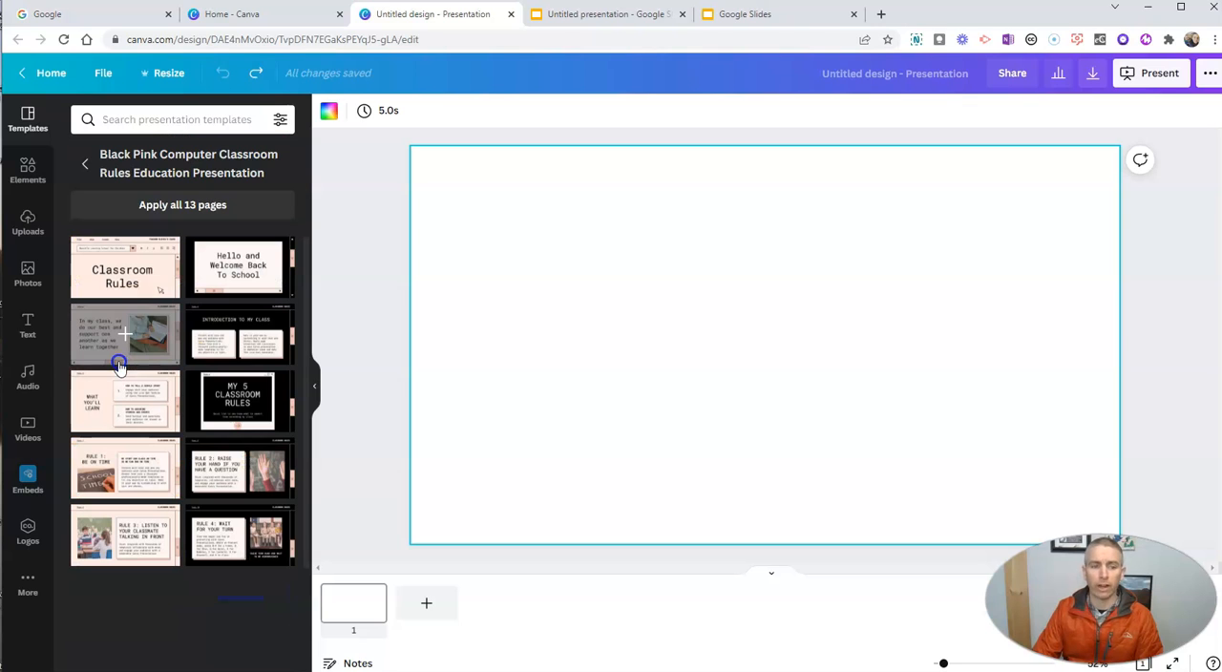
scroll("down", 3)
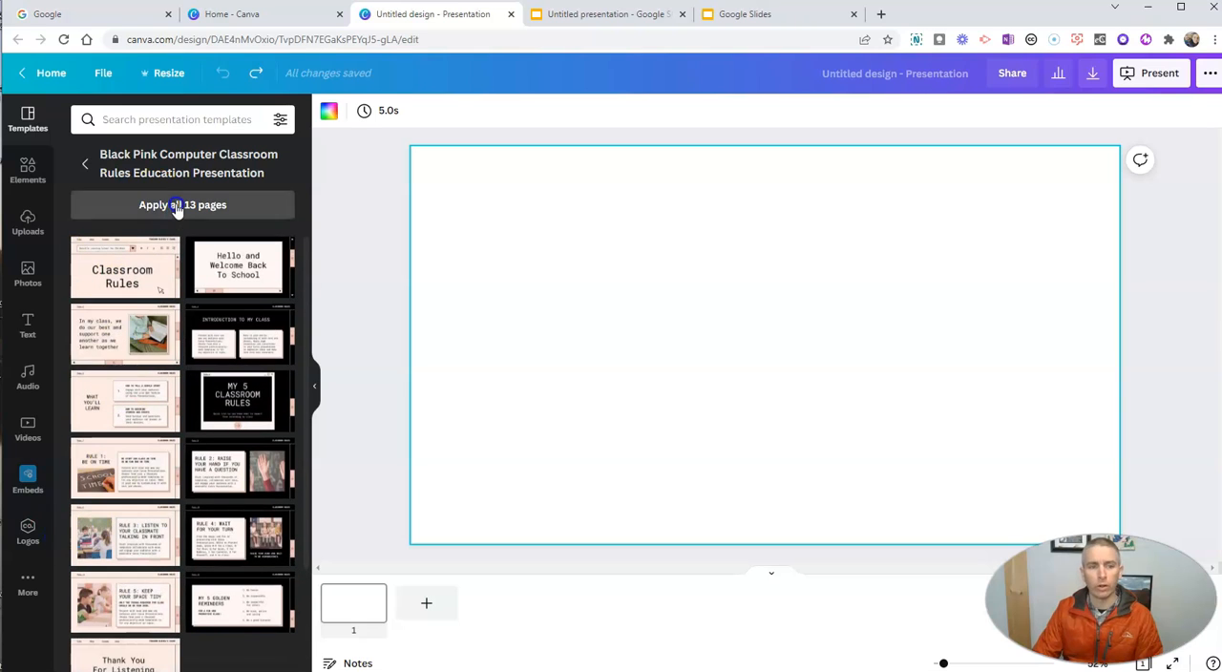
- Apply all 13 template pages and replace 'Borcelle Learning School For Children' with 'Ft Academy'
left_click(182, 204)
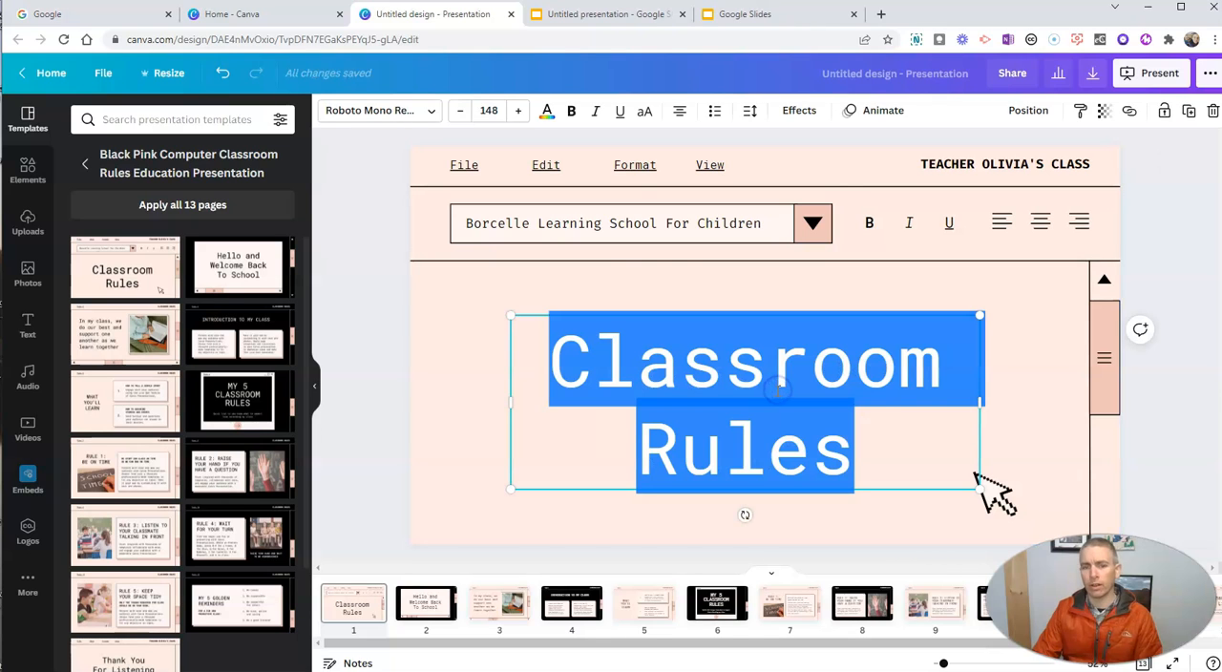
left_click(621, 222)
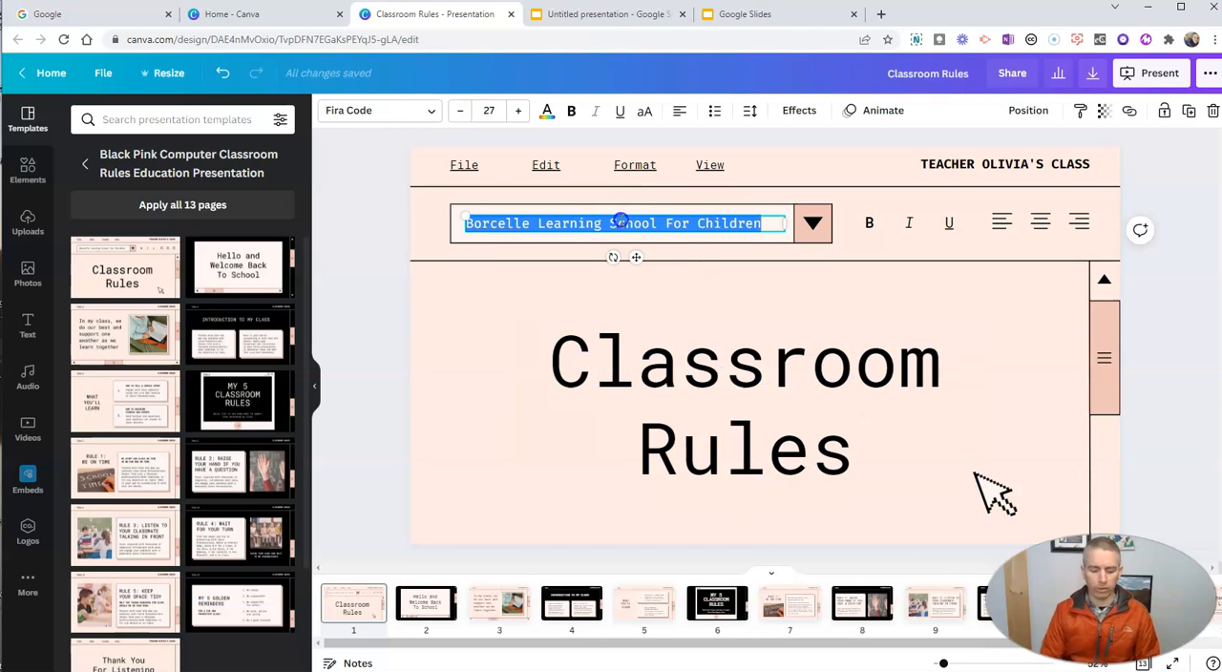
type("FR")
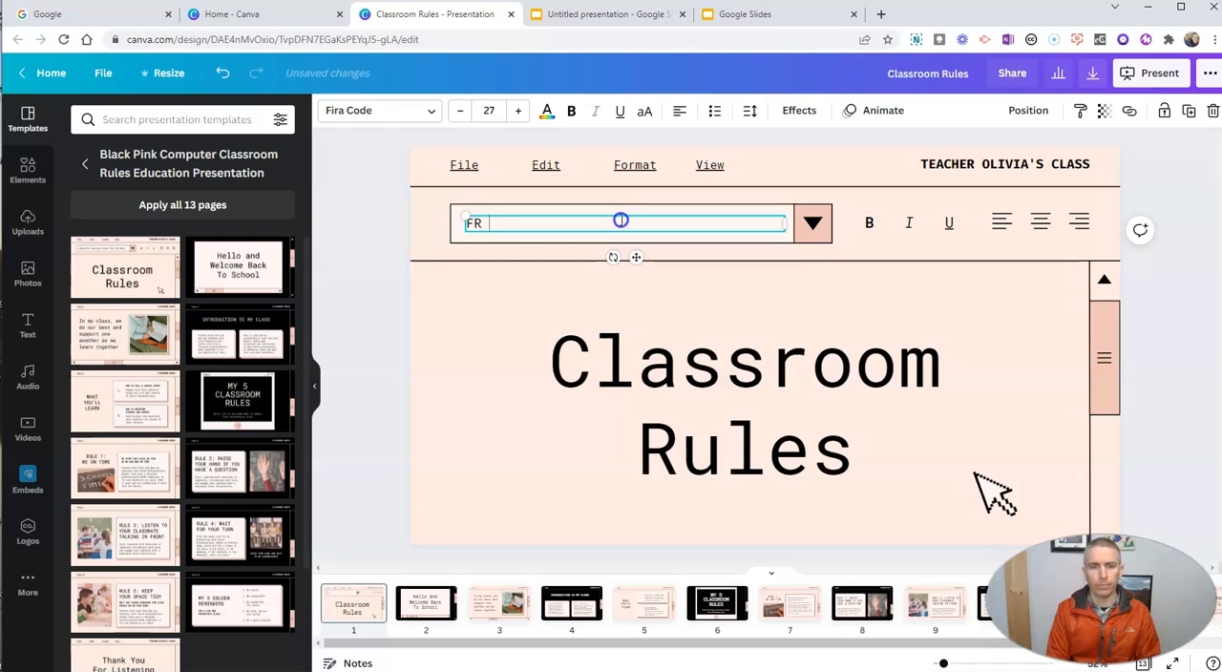
type("Ft Academy")
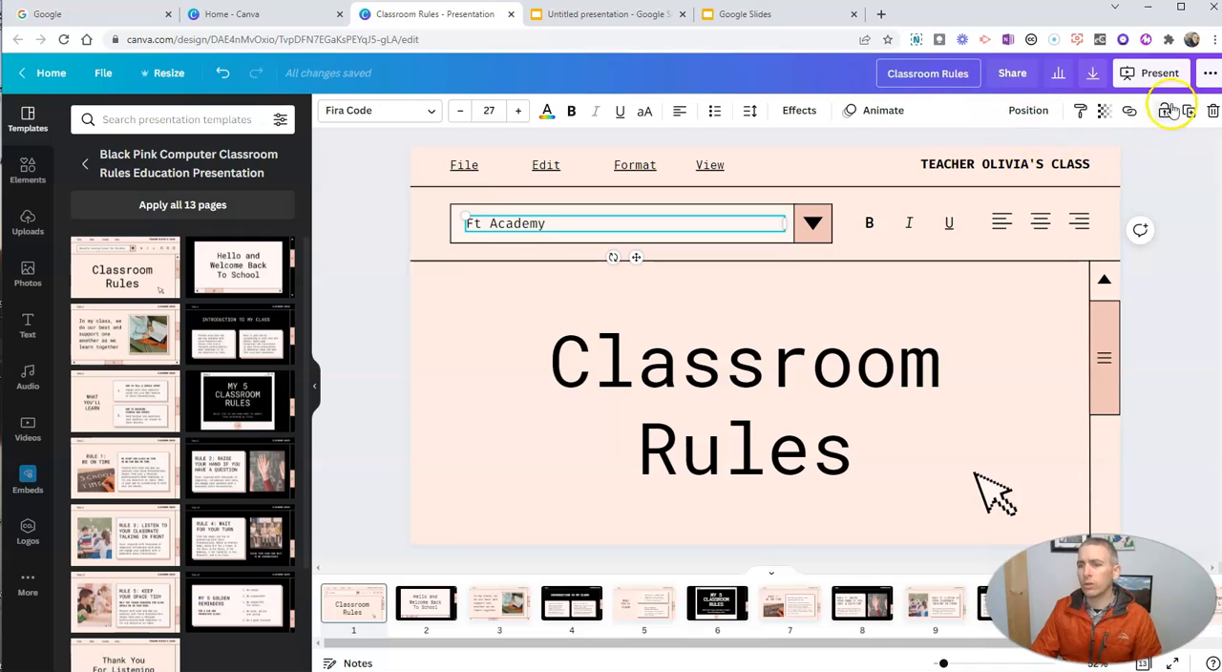
- Download the design as Classroom Rules.pptx and return to the Untitled Google Slides presentation
left_click(1208, 73)
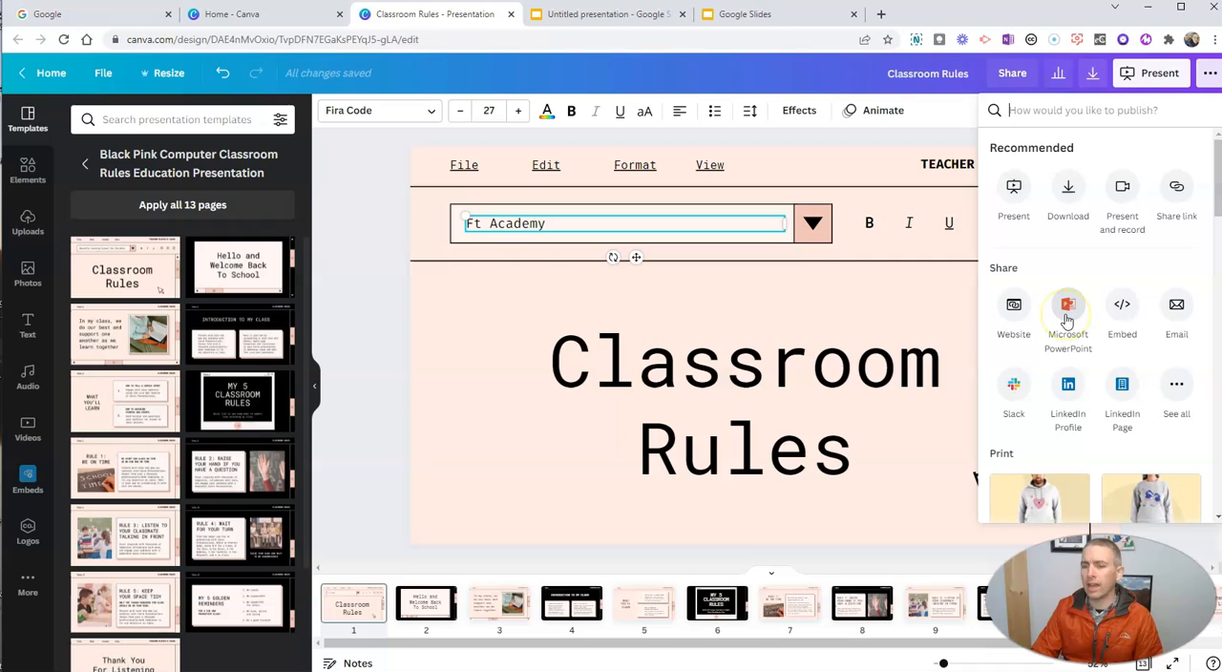
left_click(1067, 306)
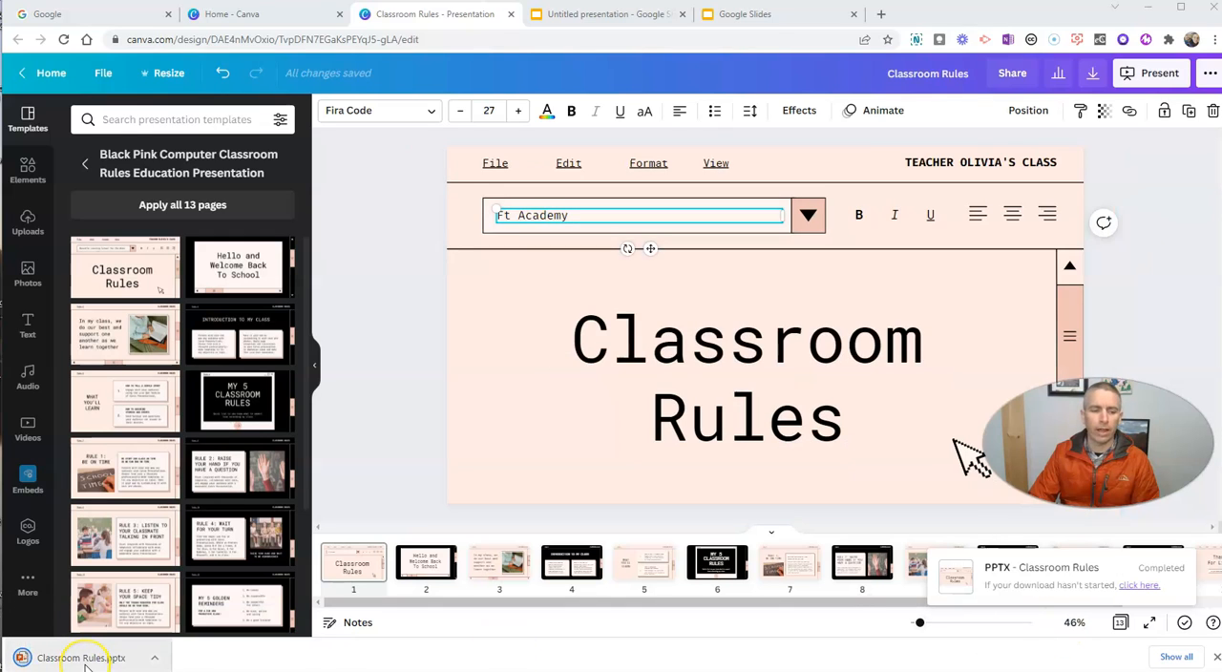
mouse_move(362, 513)
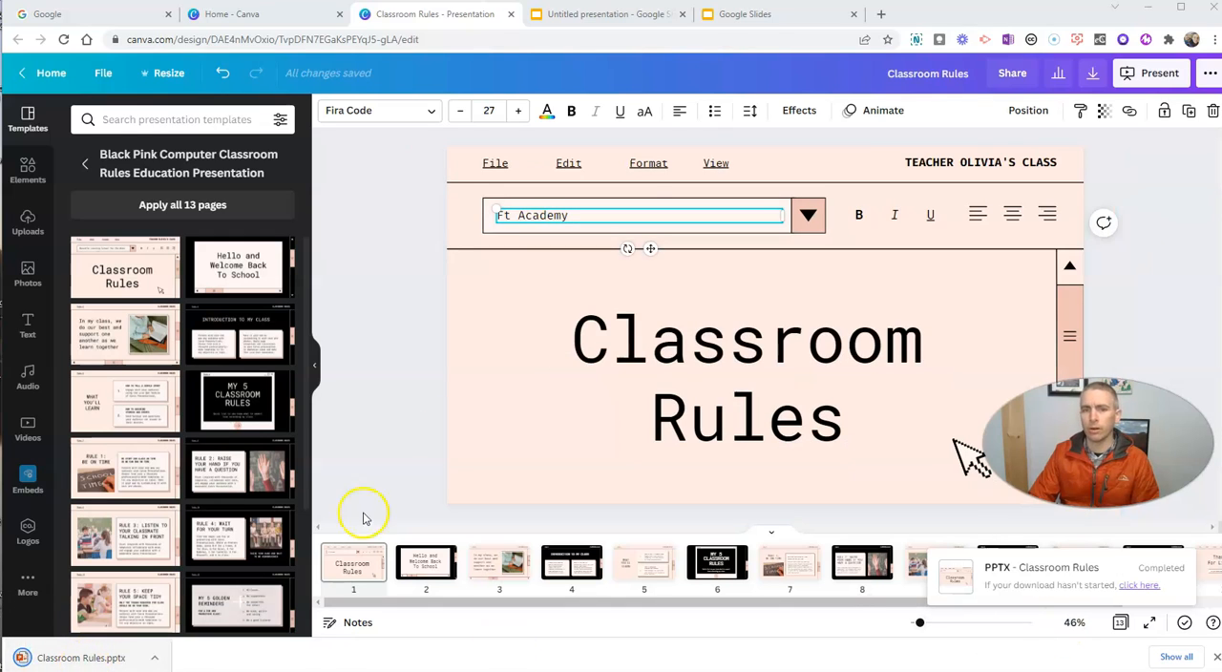
left_click(606, 14)
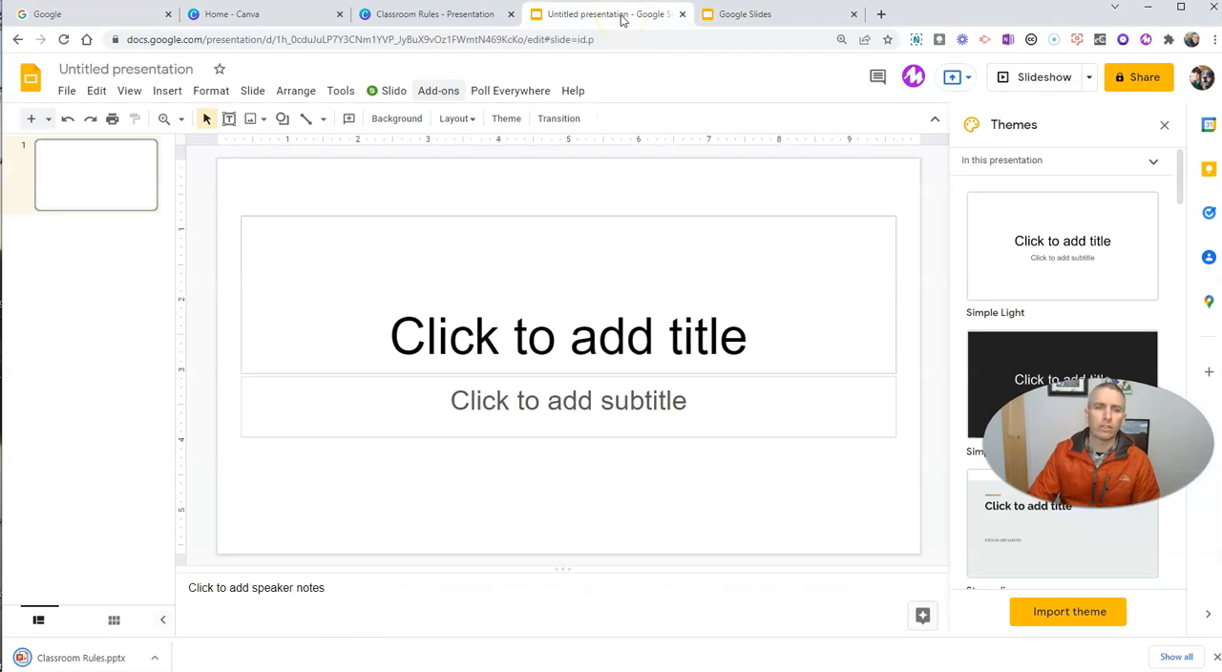
- Close the Themes sidebar and open the File > Import slides dialog
left_click(1163, 125)
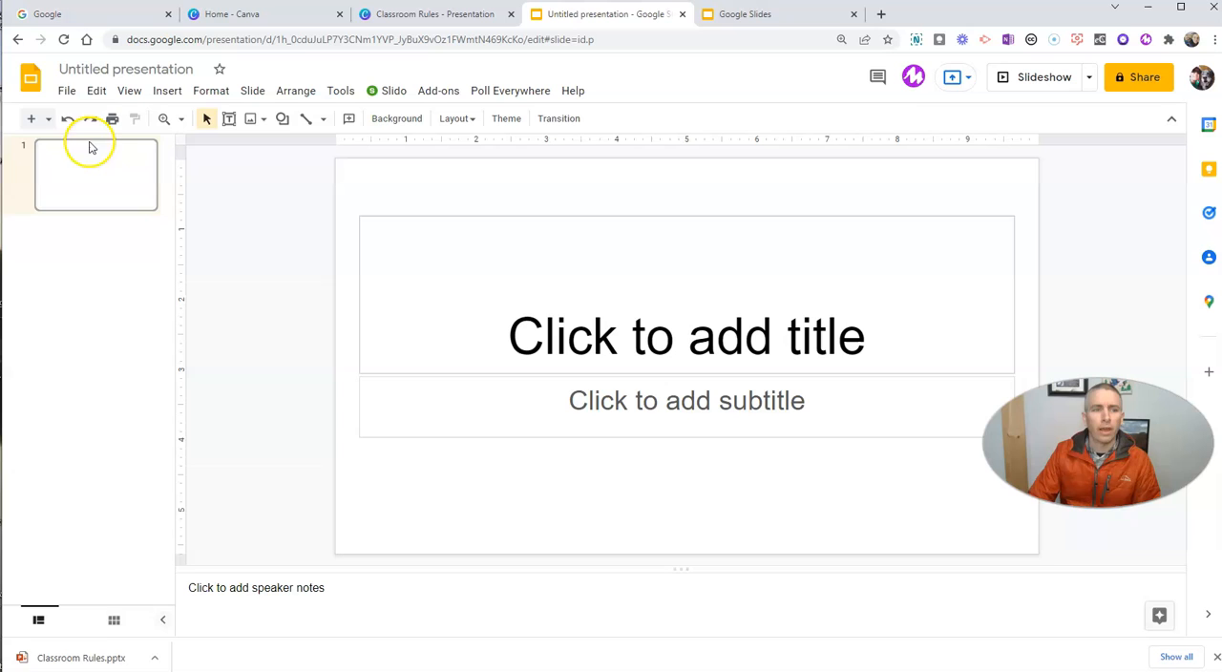
left_click(66, 91)
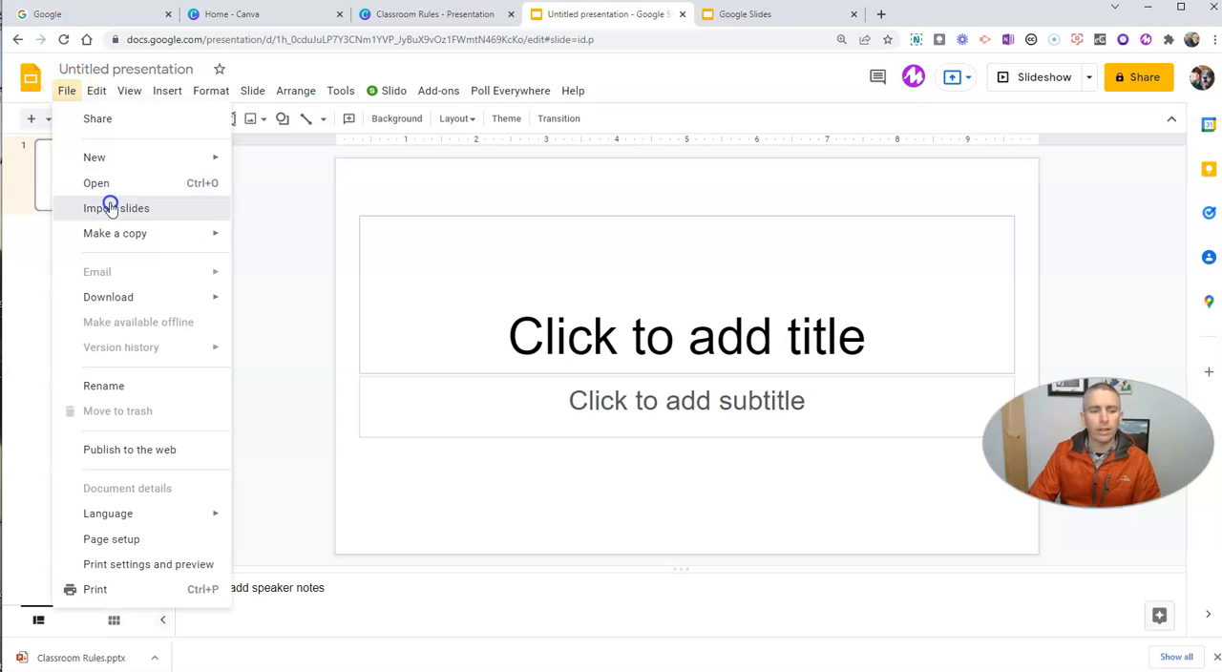
left_click(117, 207)
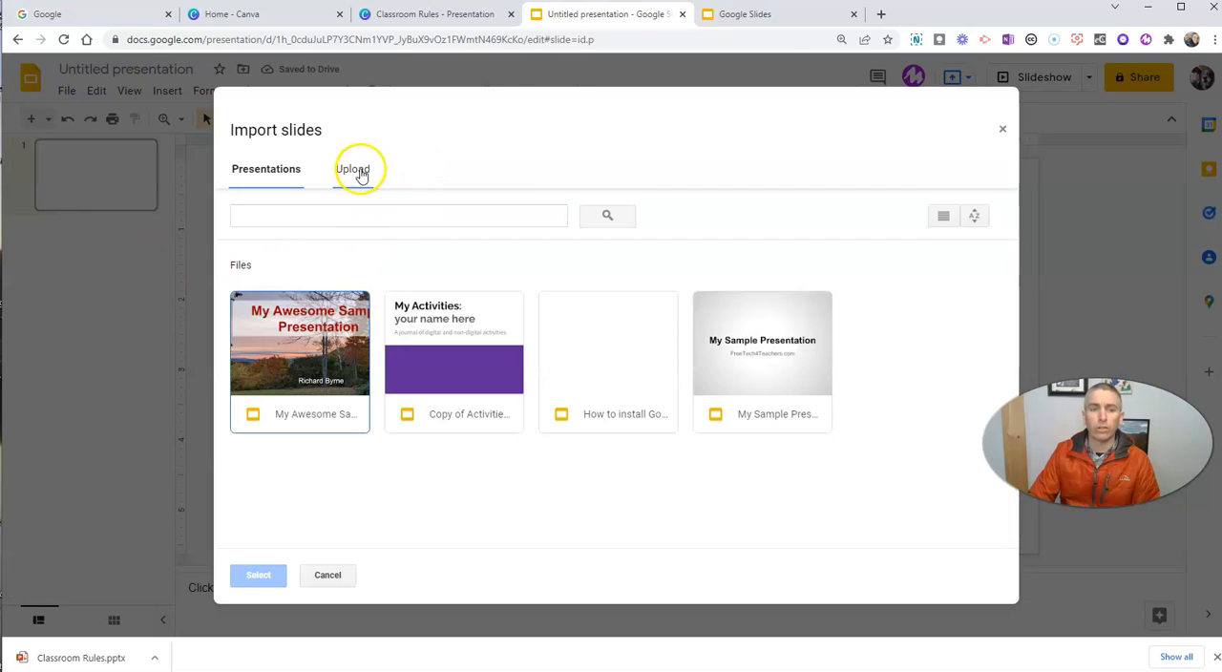
- Upload Classroom Rules.pptx in the Import slides dialog
left_click(352, 169)
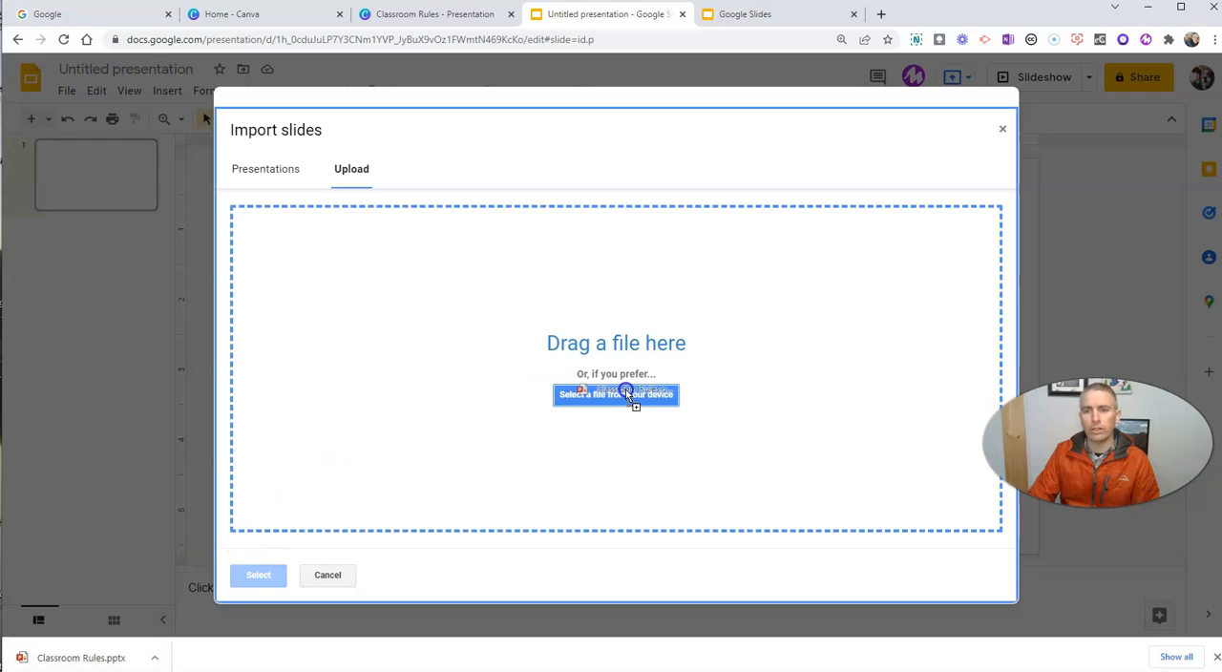
left_click(616, 395)
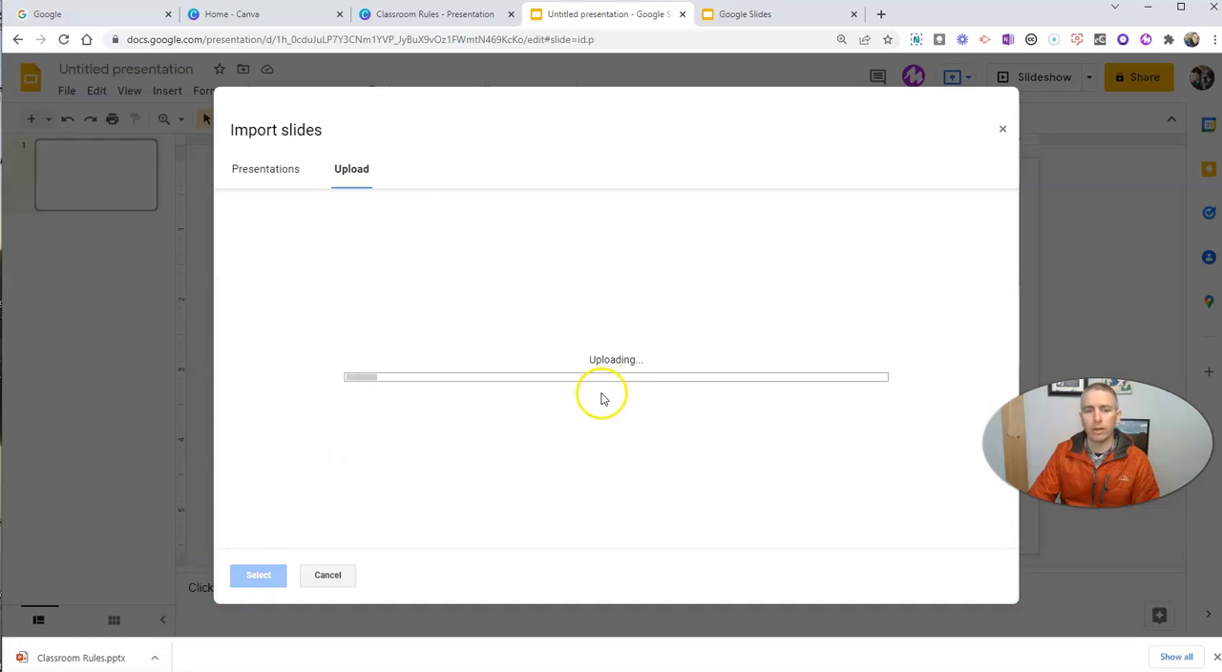
mouse_move(442, 415)
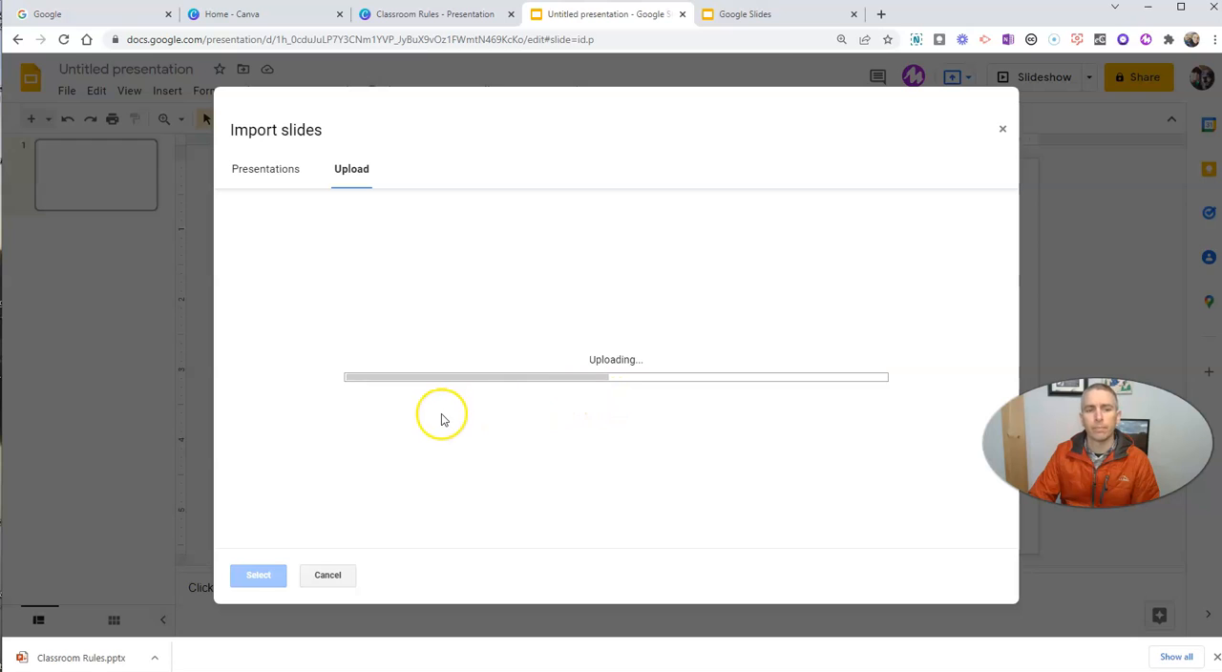
mouse_move(435, 416)
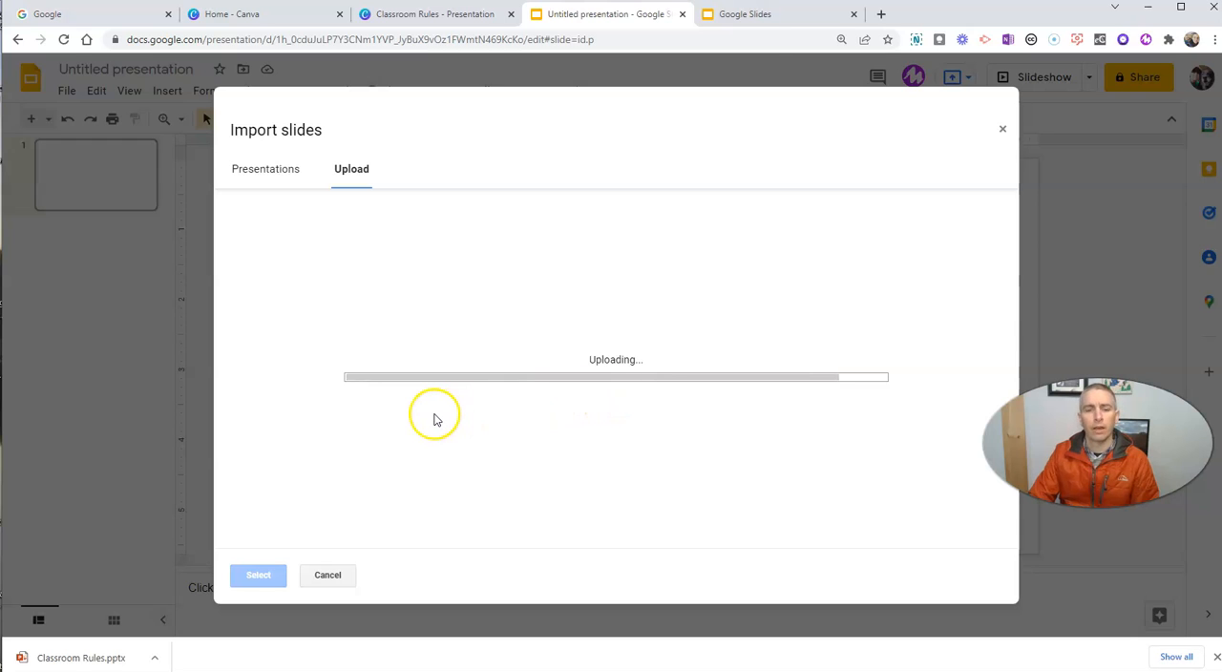
mouse_move(399, 424)
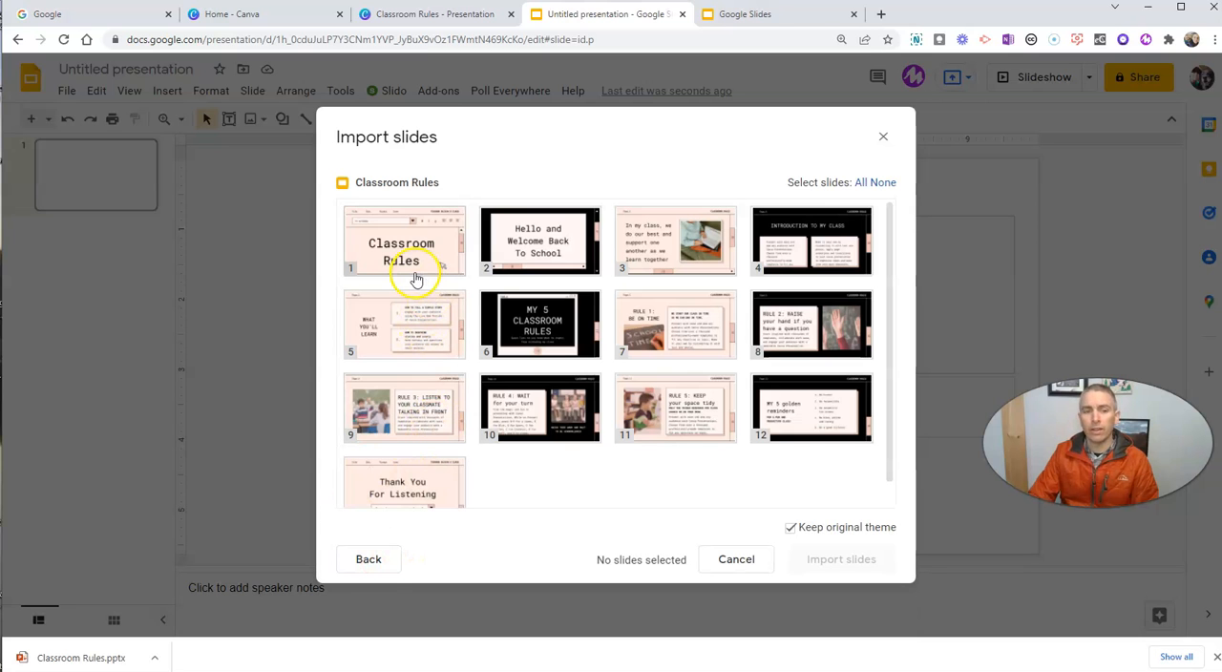
mouse_move(863, 237)
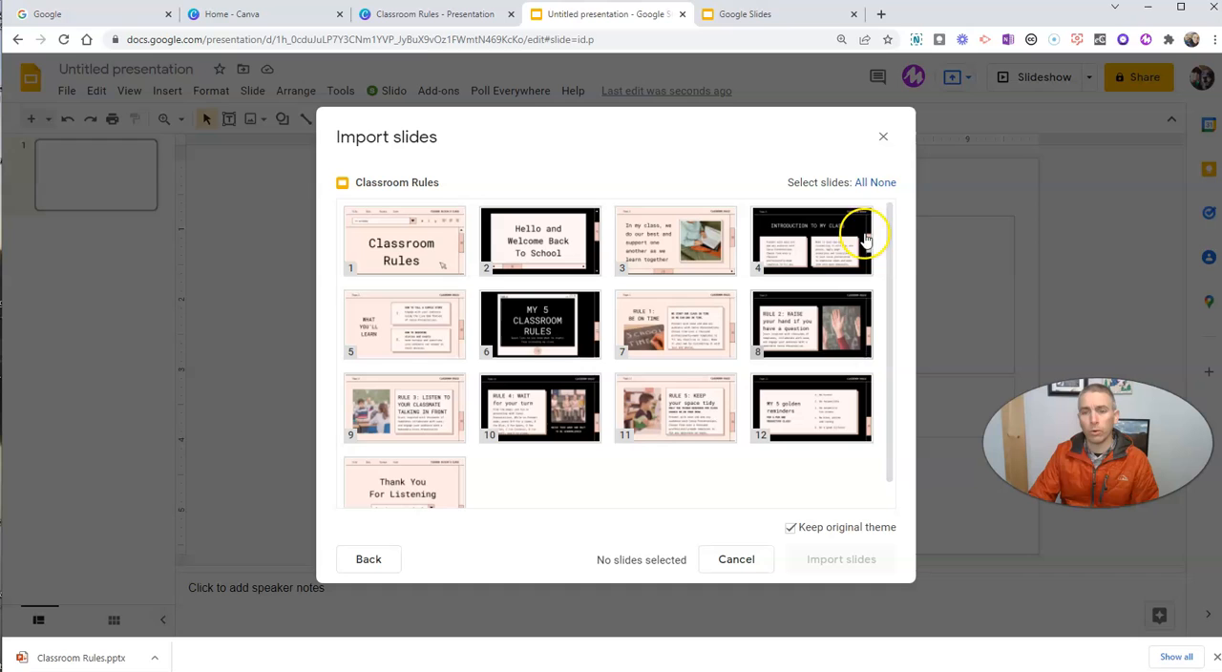
- Select all 13 uploaded slides and import them into the presentation
left_click(863, 182)
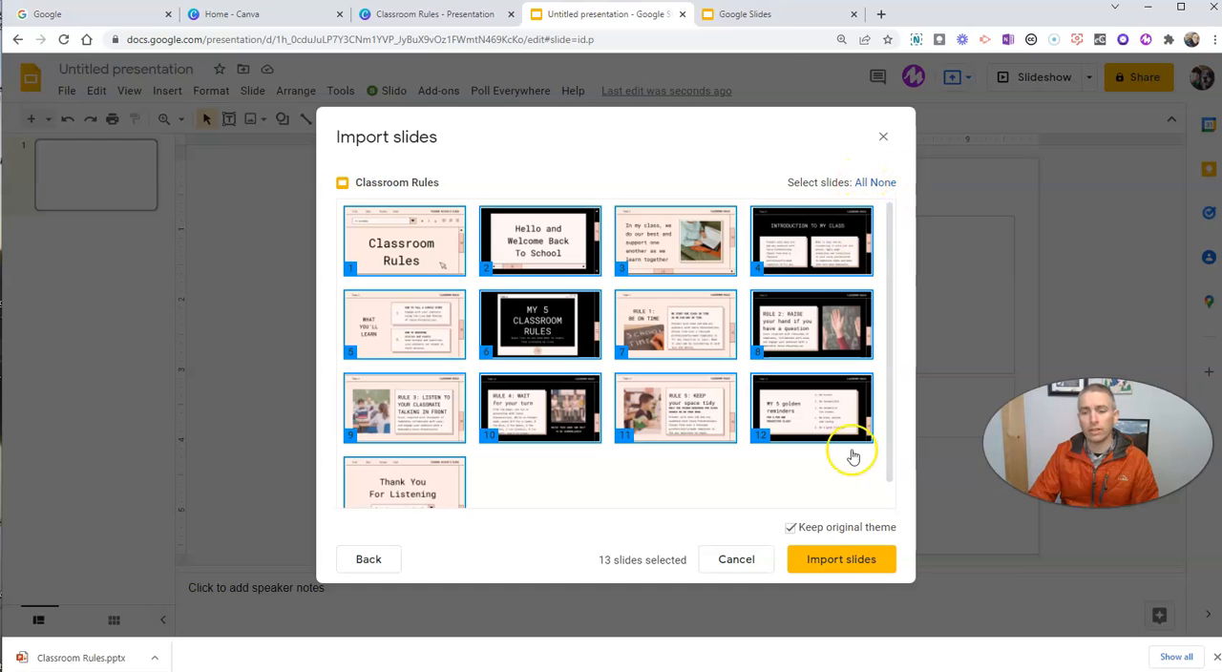
left_click(841, 559)
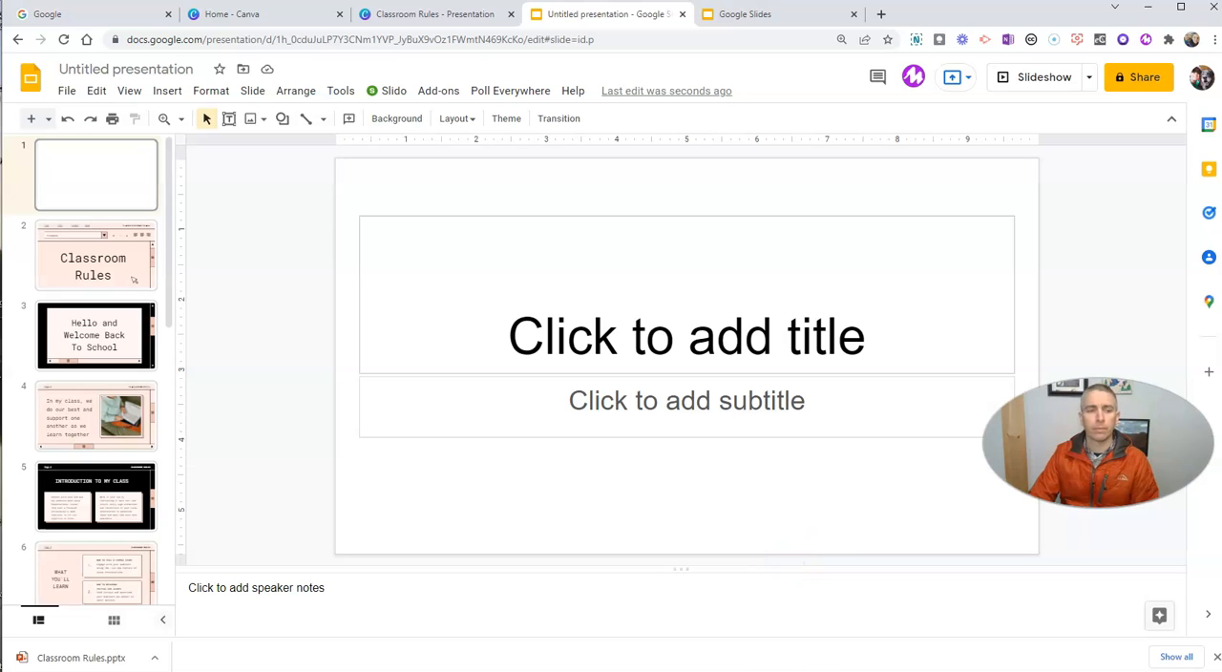
mouse_move(107, 208)
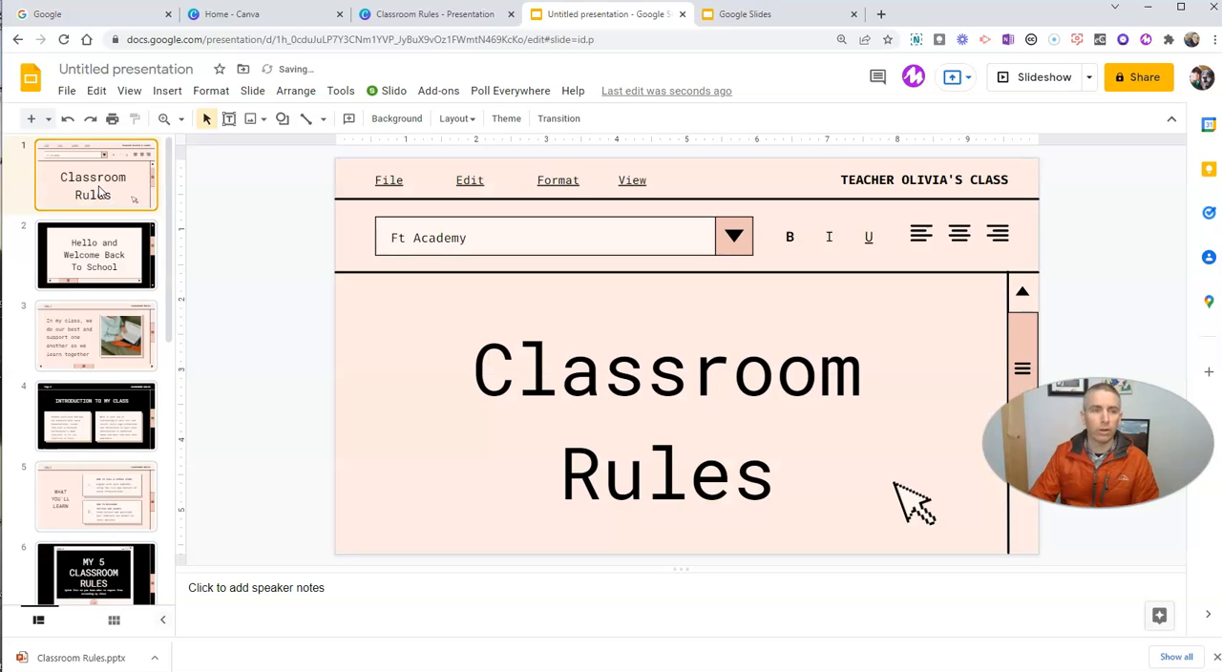
- Change the title slide's school name to 'My Awesome School!'
left_click(128, 69)
type("Classroom Rules")
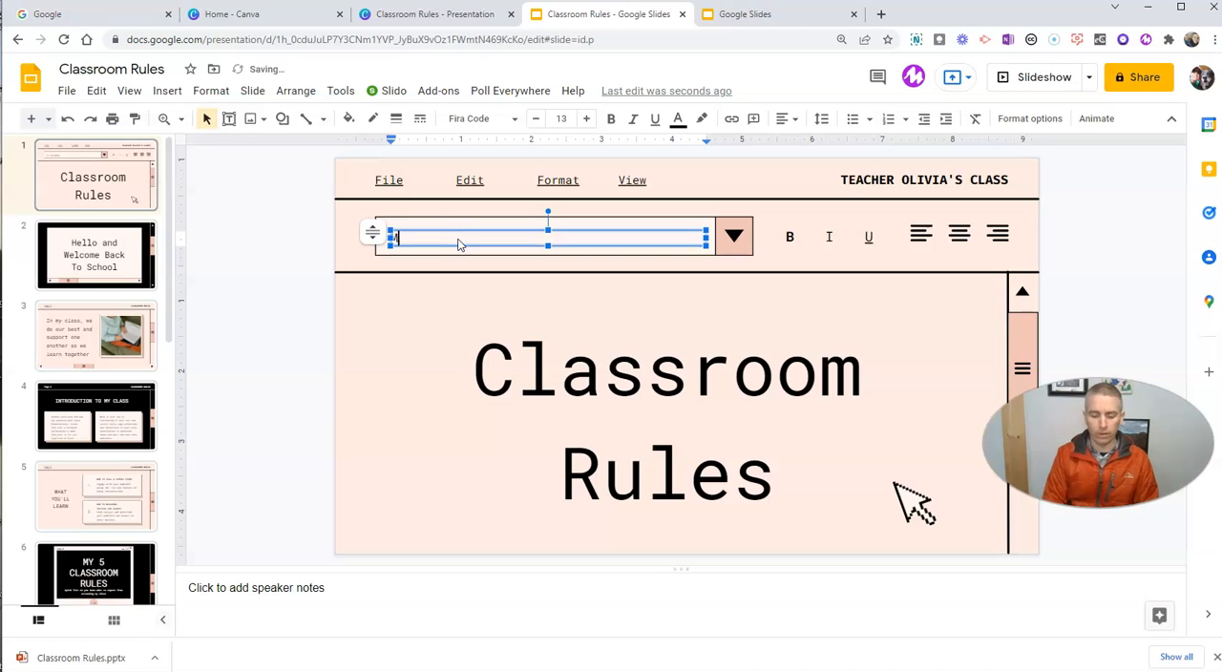
type("My Awesome")
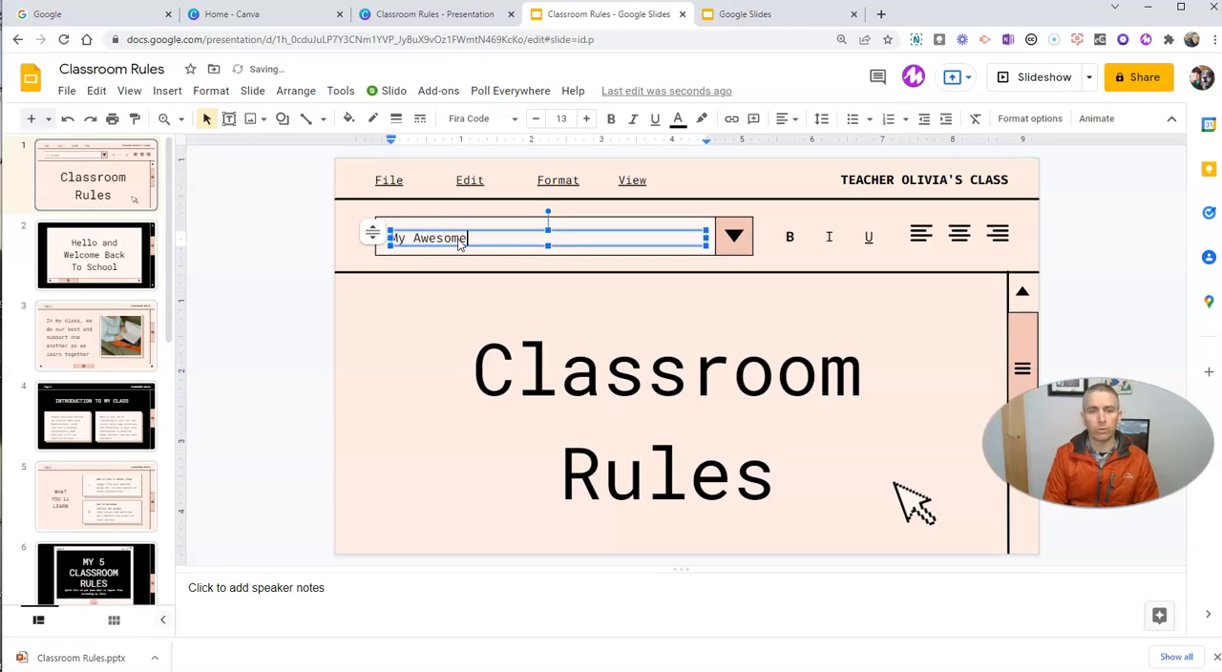
type("School!")
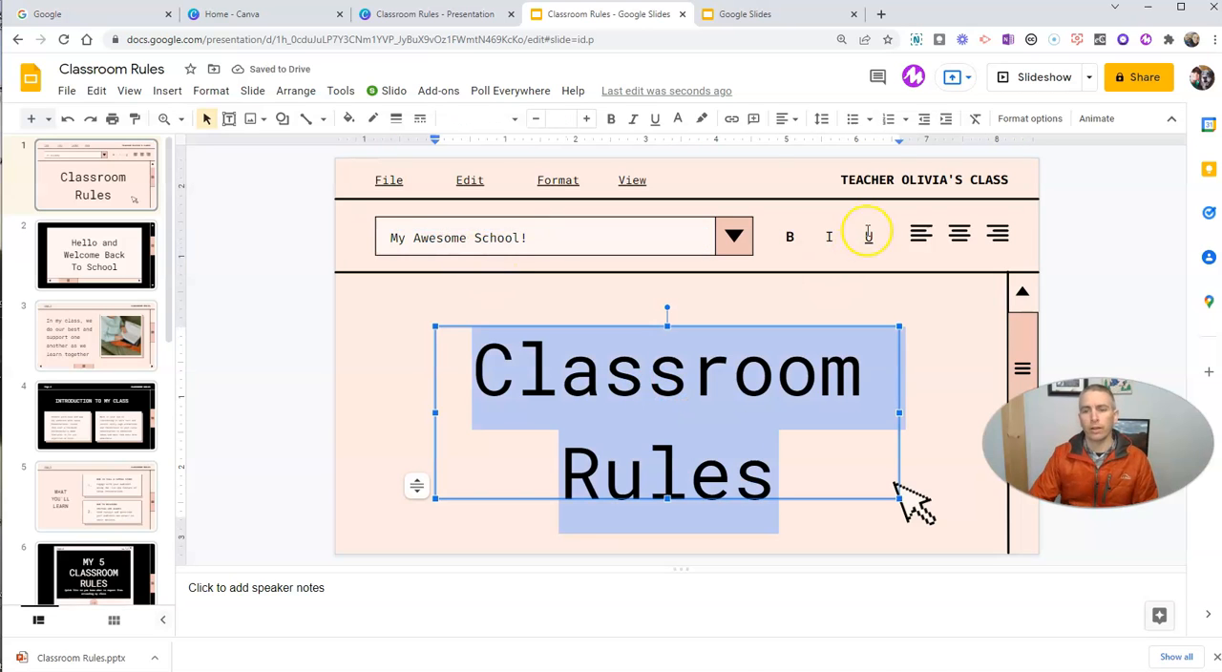
- Replace TEACHER OLIVIA'S CLASS with 'Mr. Byrne's Class'
left_click(924, 179)
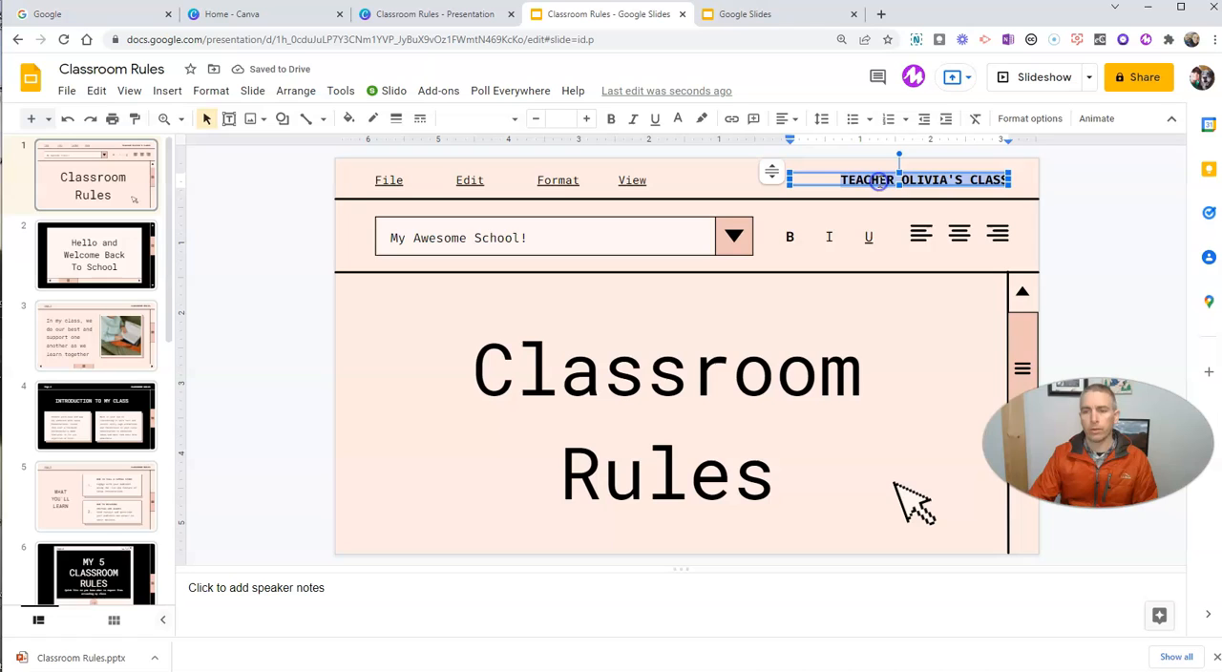
type("Mr. Byrne's Class")
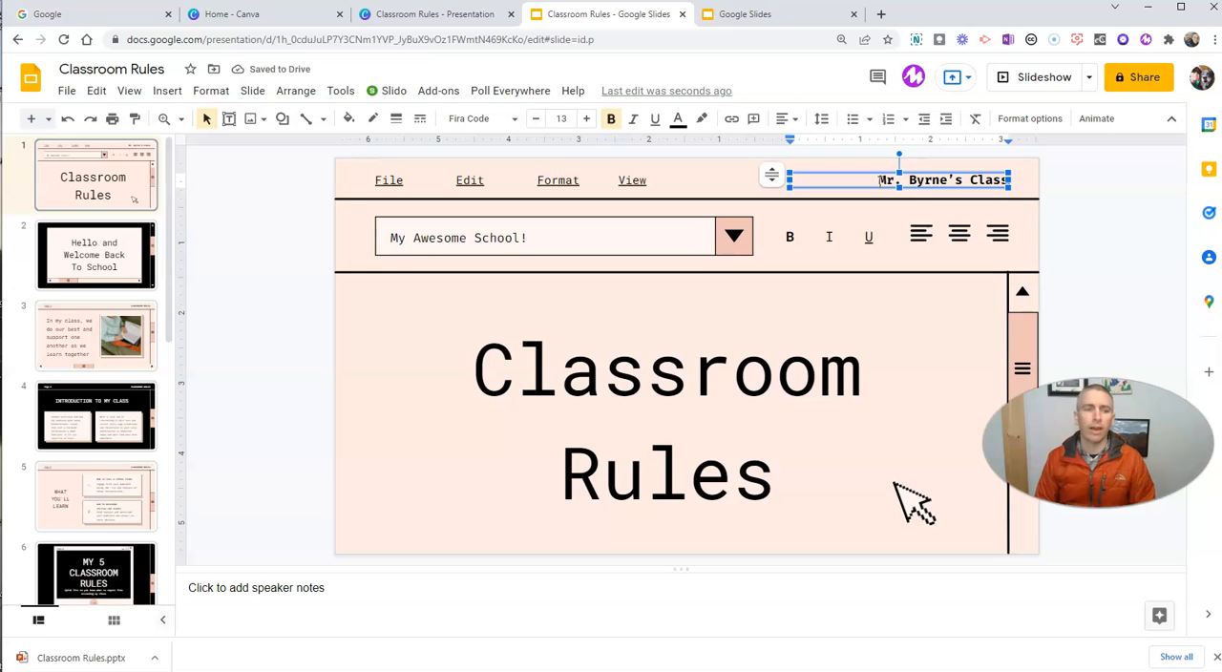
left_click(267, 413)
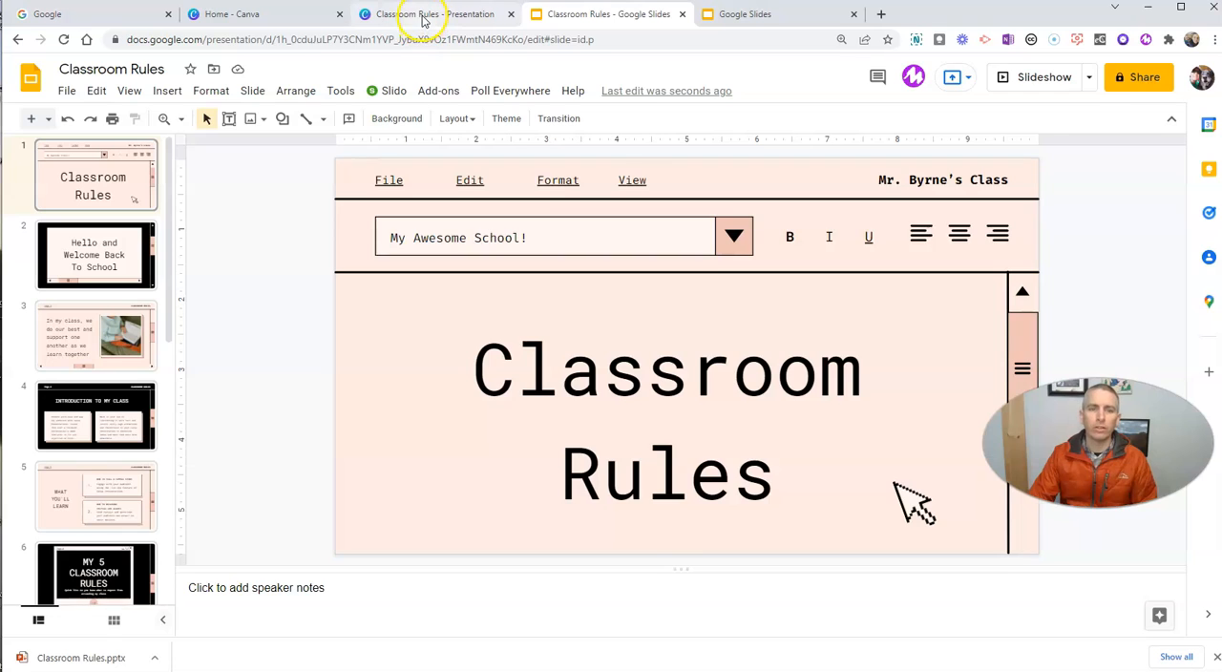
- Return to the Canva Classroom Rules design, show its share options, and glance at Slides
left_click(426, 14)
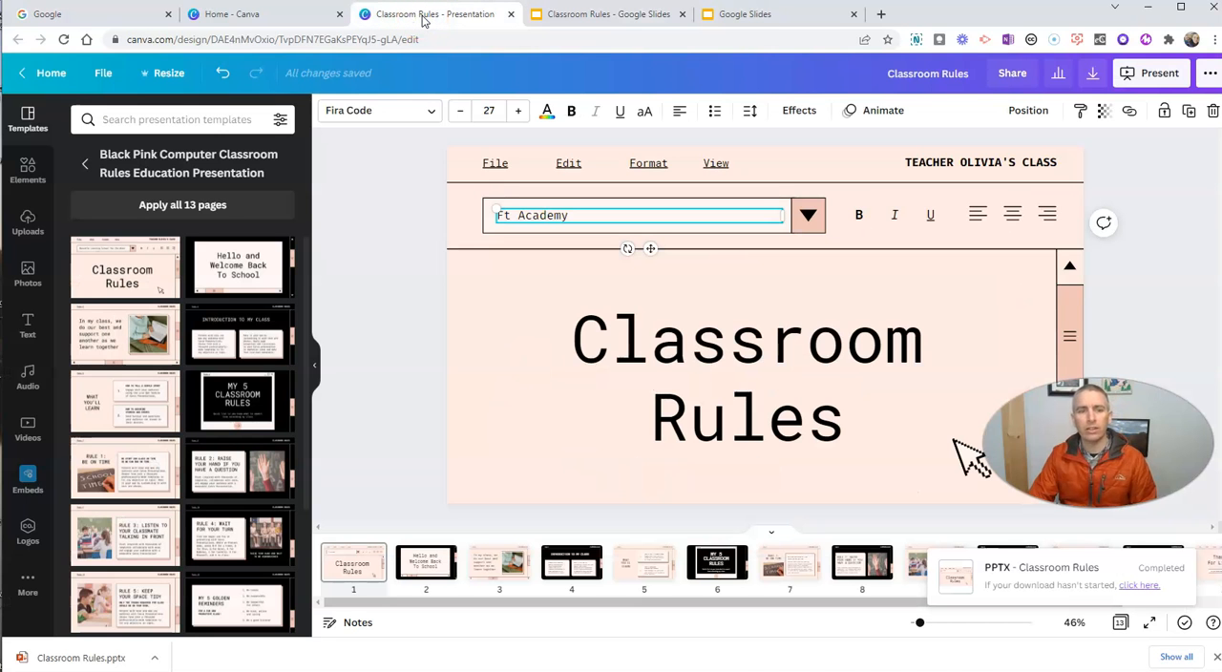
mouse_move(367, 406)
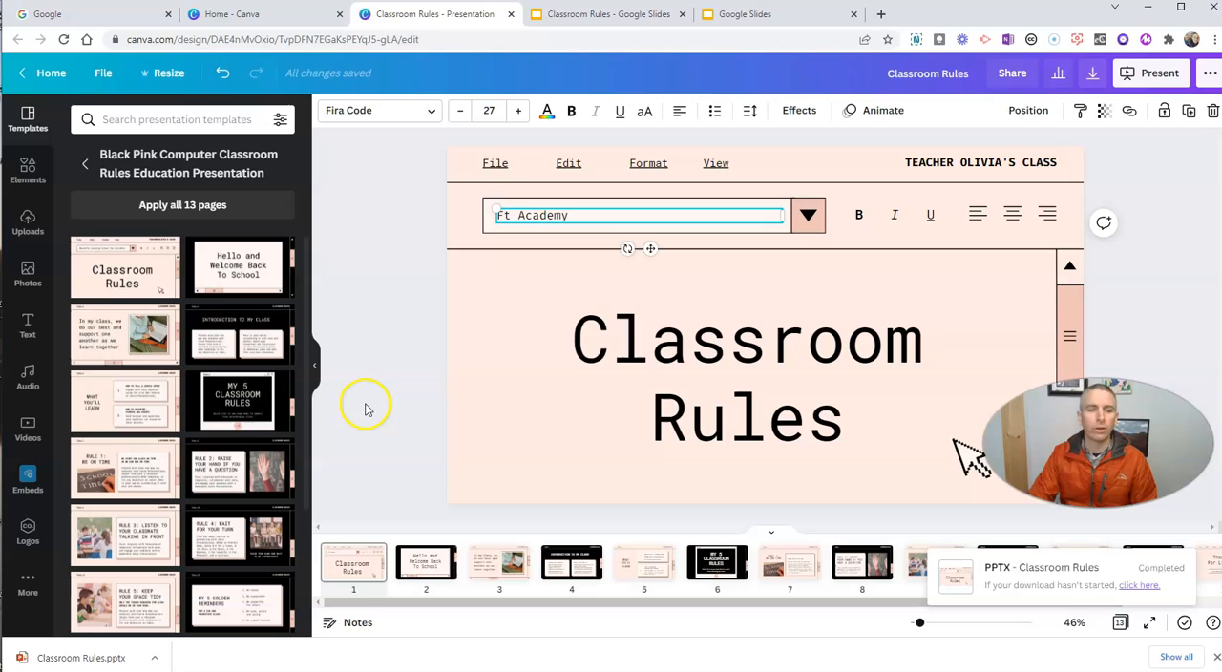
mouse_move(380, 351)
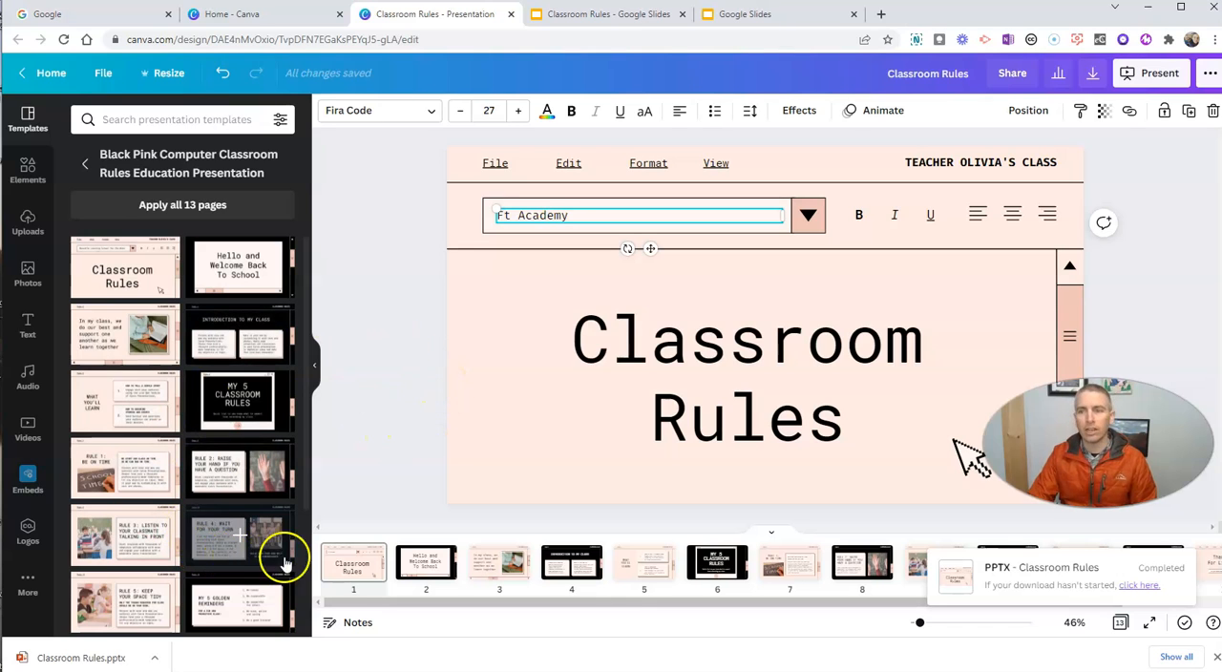
left_click(1213, 72)
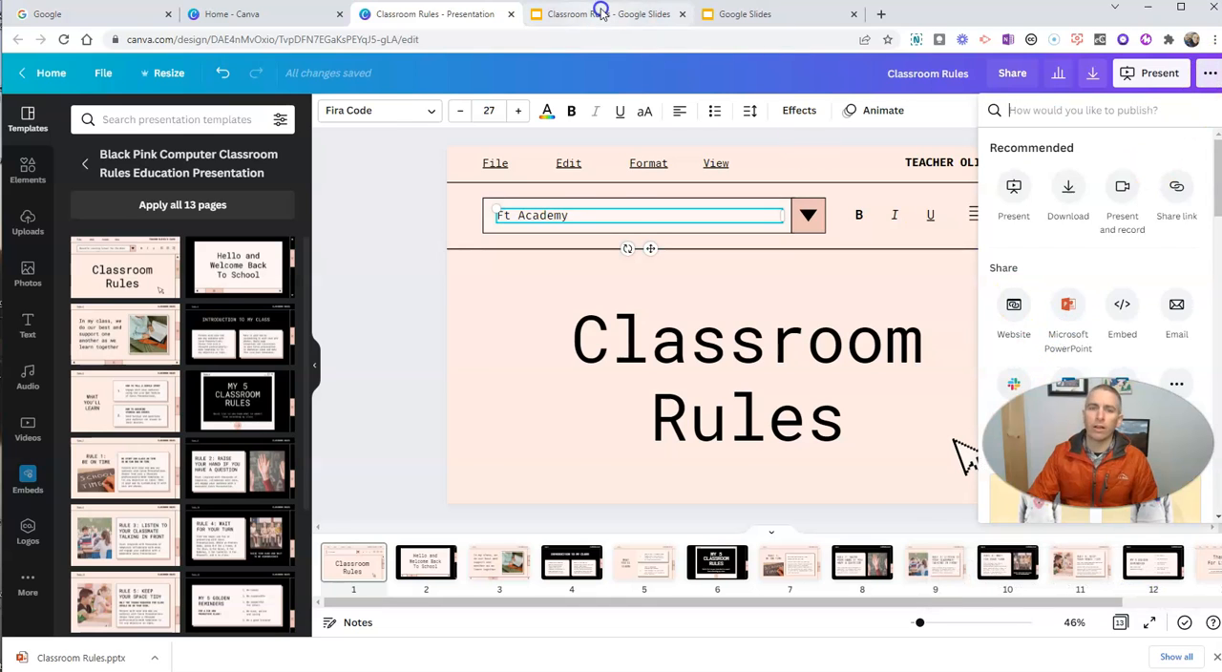
left_click(596, 14)
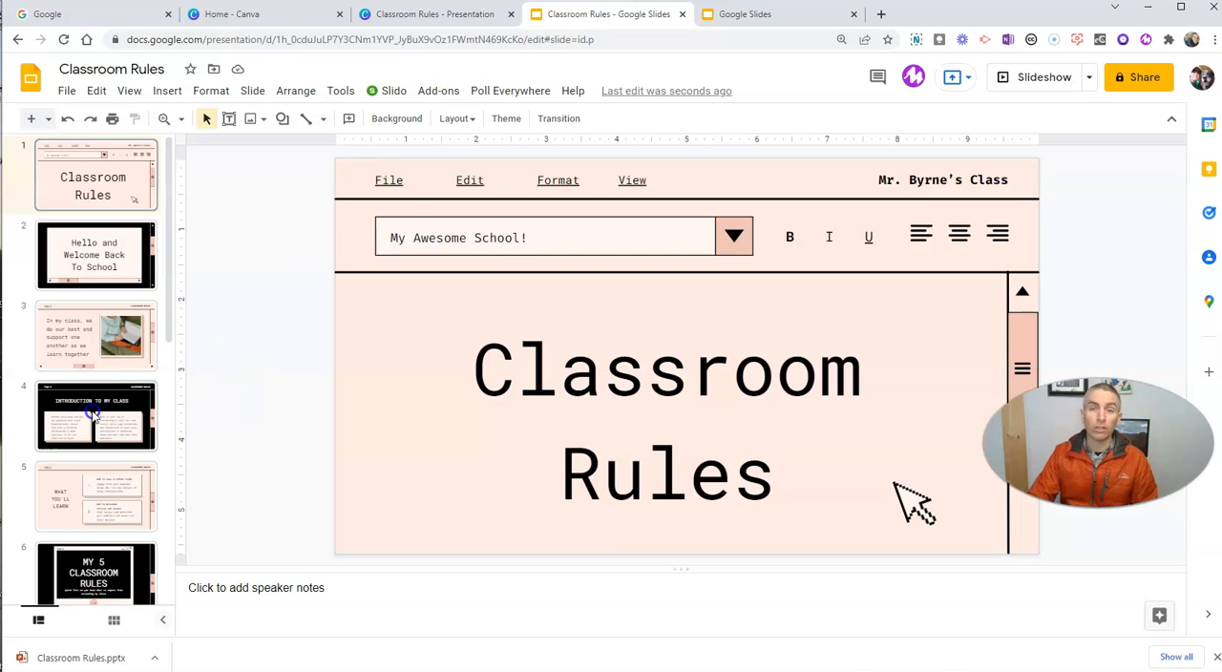
left_click(430, 14)
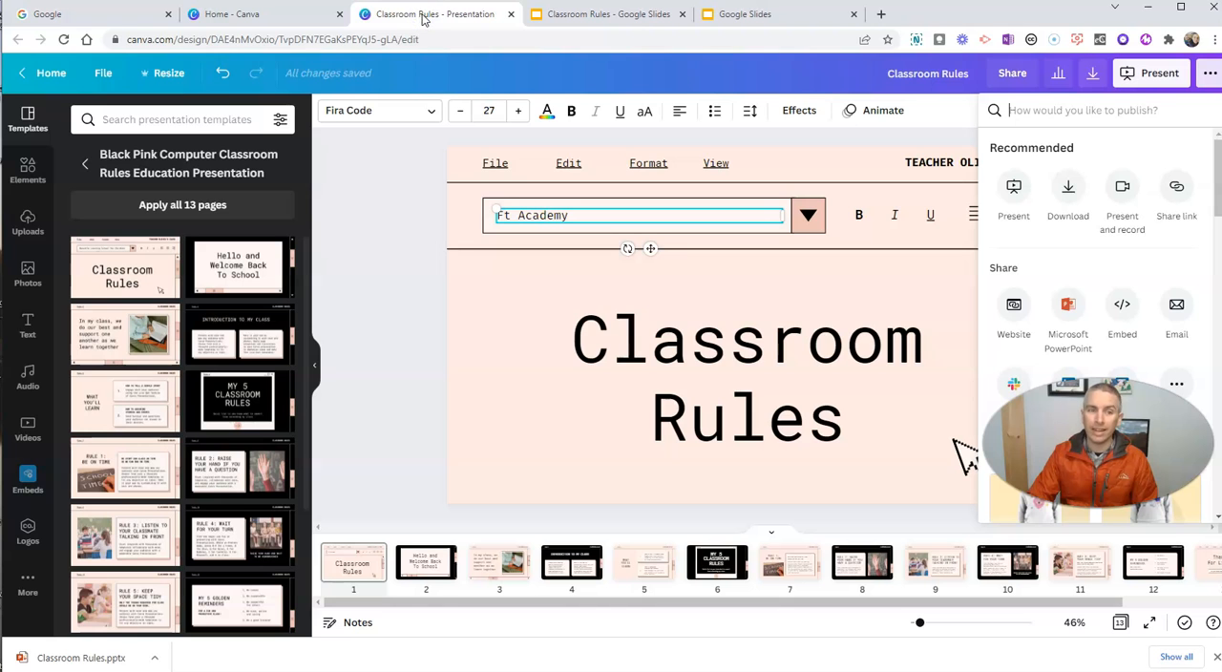